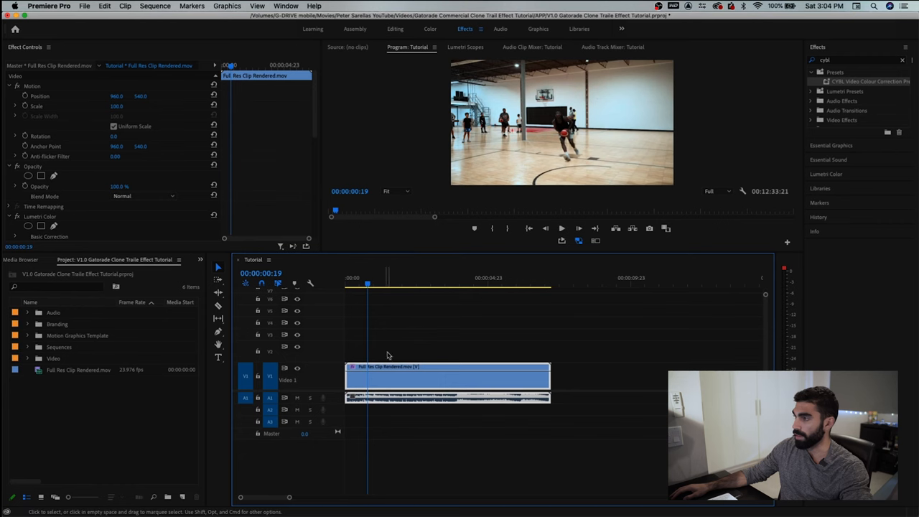
mouse_move(388, 368)
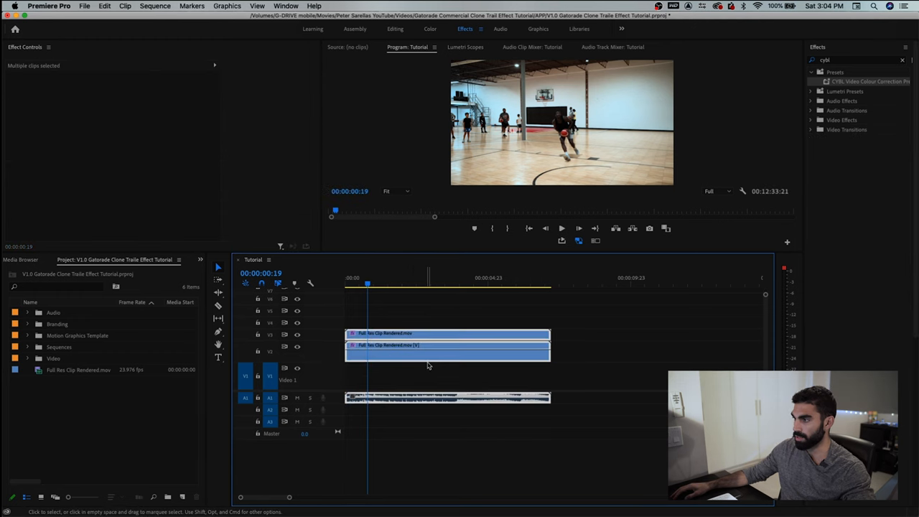
- Bring up the context options for the two stacked dunk clips on V1 and V2
right_click(448, 344)
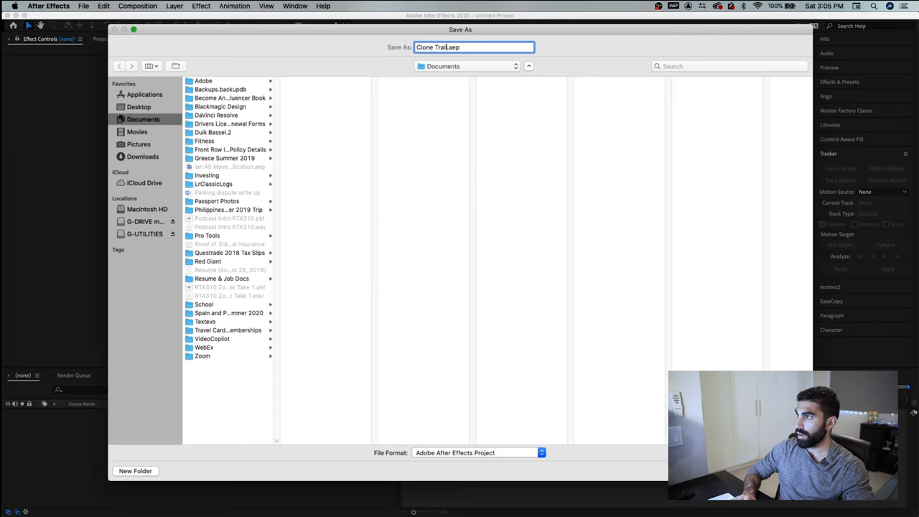
- Name the project 'Clone Trail Tutorial' in the Save As dialog
text(Tutorial)
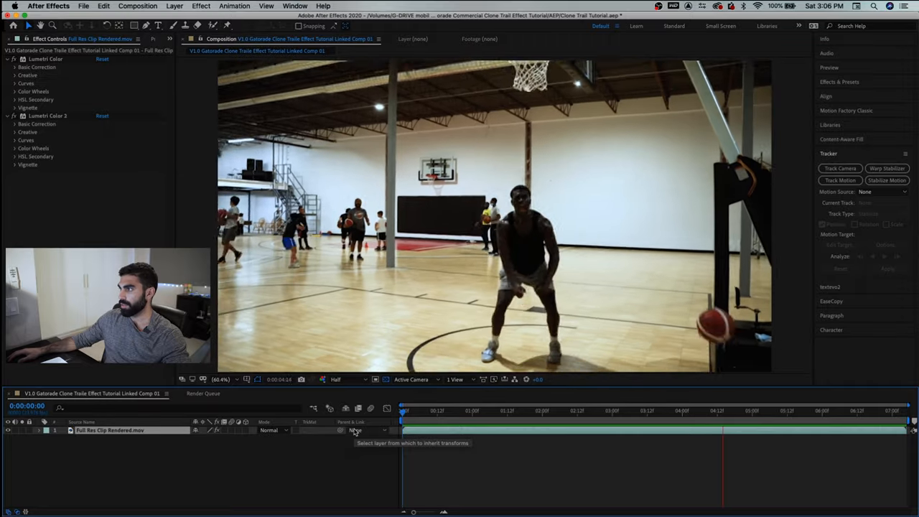
- Select the dunk footage layer and scrub the timeline to find the frame where the player leaves the floor
click(530, 411)
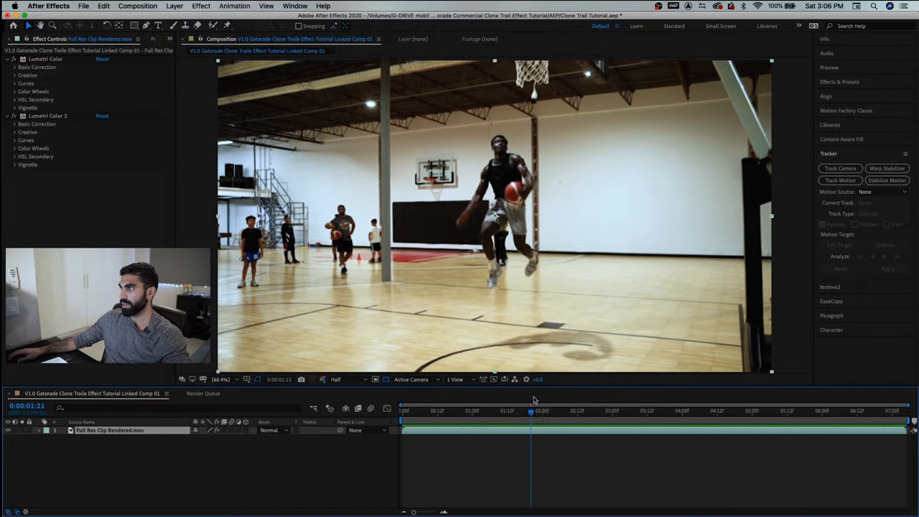
click(404, 410)
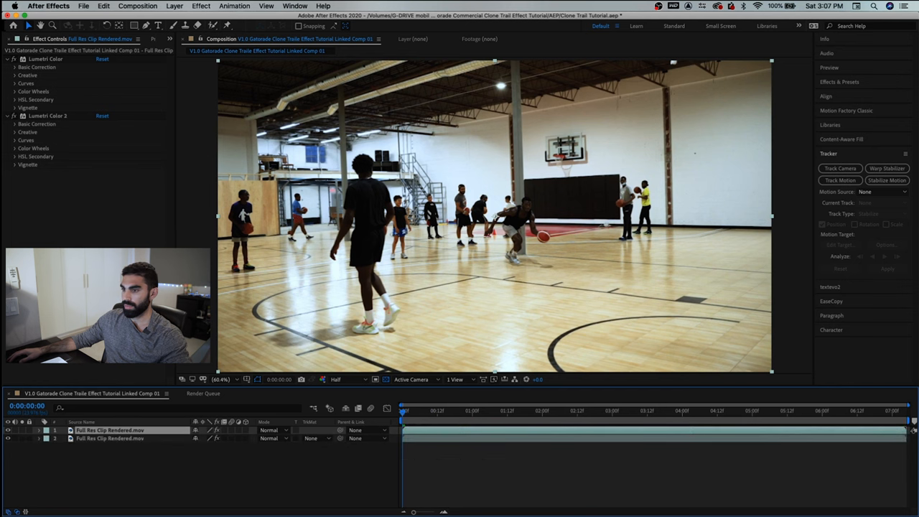
click(110, 431)
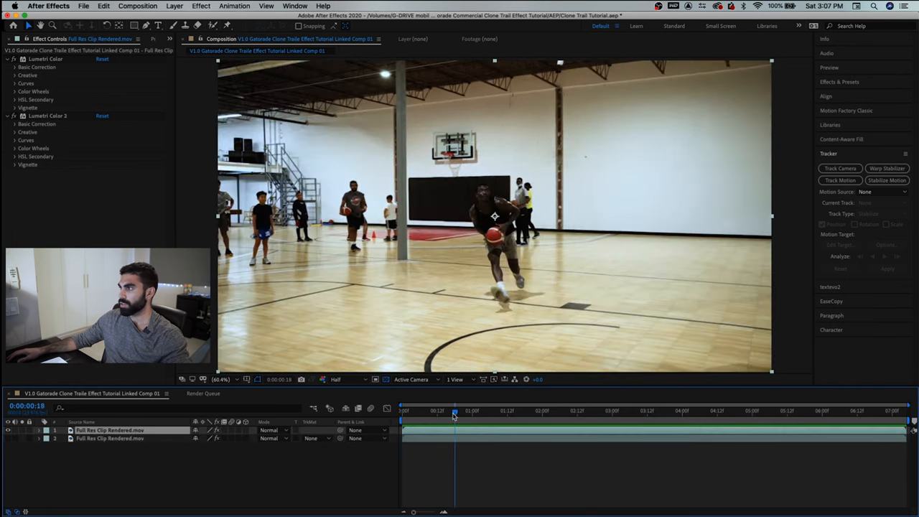
drag(454, 411, 477, 410)
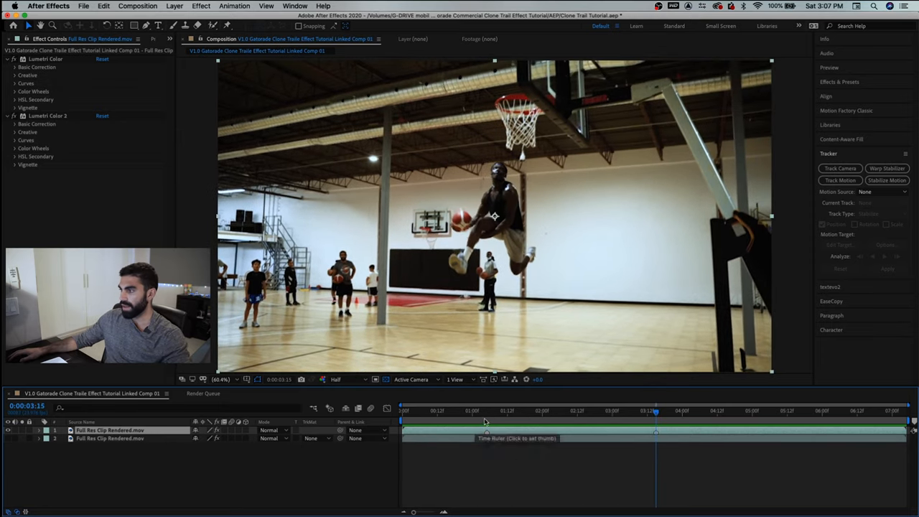
click(487, 411)
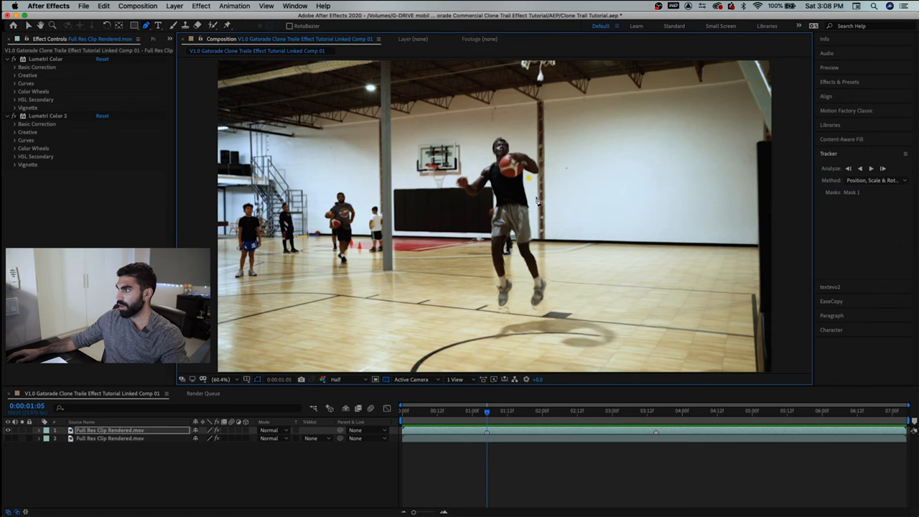
mouse_move(546, 258)
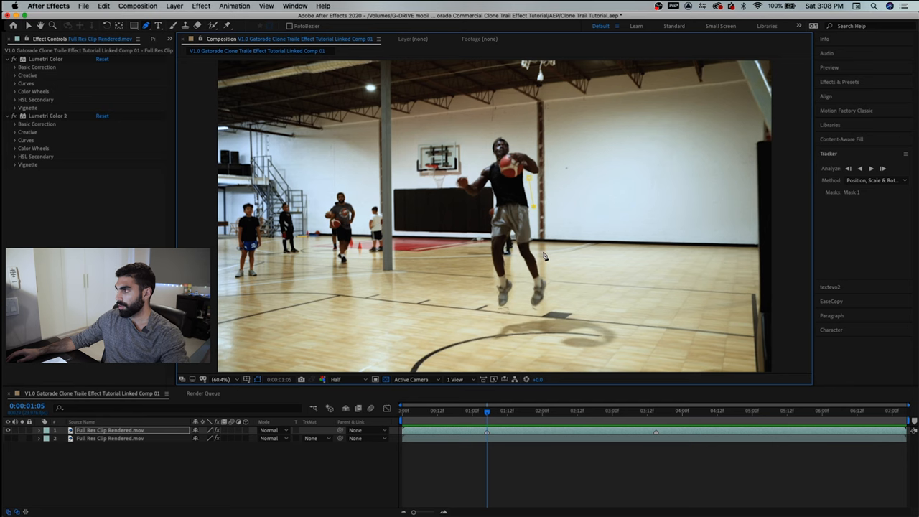
mouse_move(546, 322)
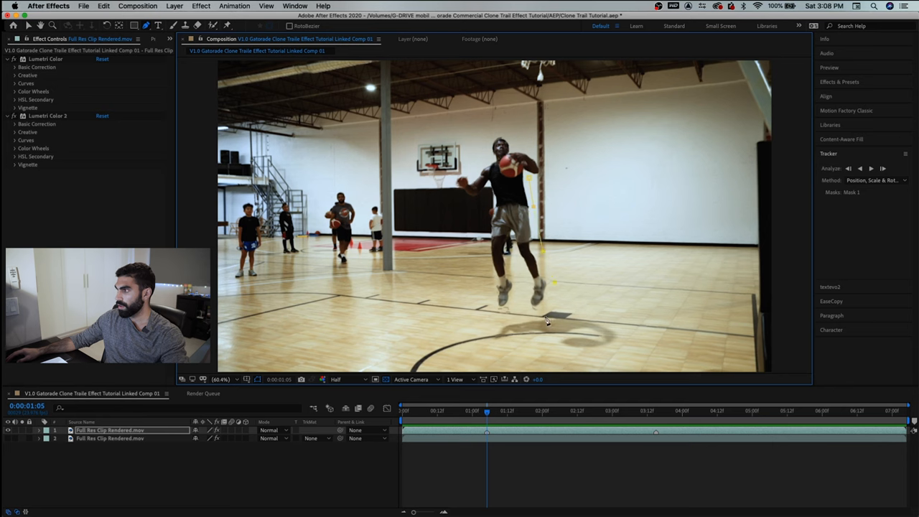
mouse_move(526, 295)
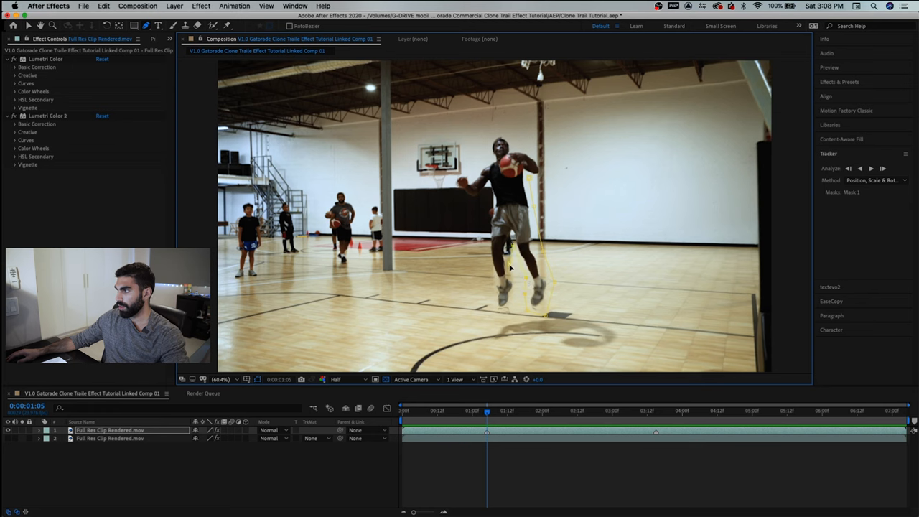
mouse_move(499, 319)
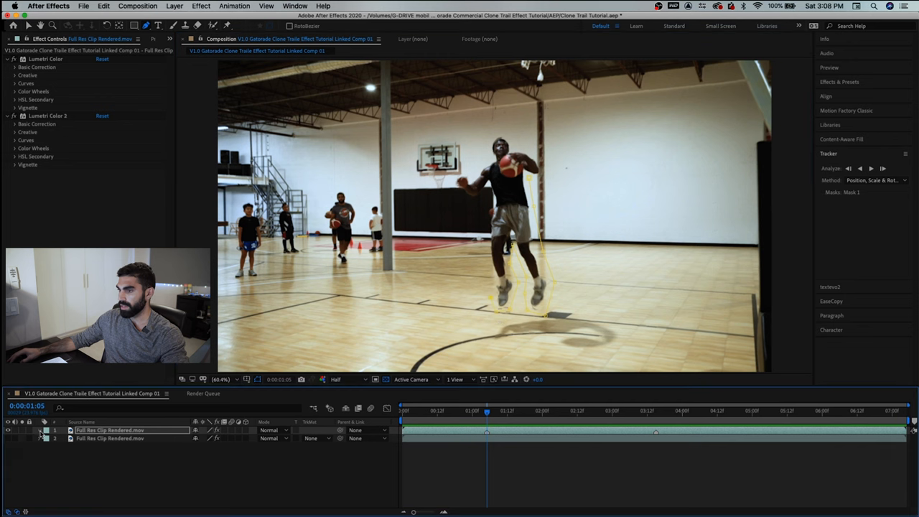
- Expand the top layer's Mask 1 and set its outline colour to red
click(40, 431)
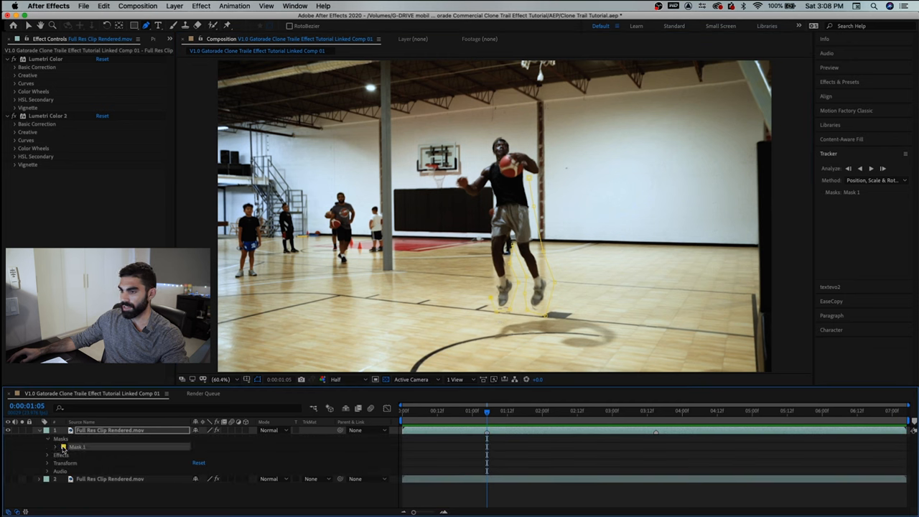
click(63, 445)
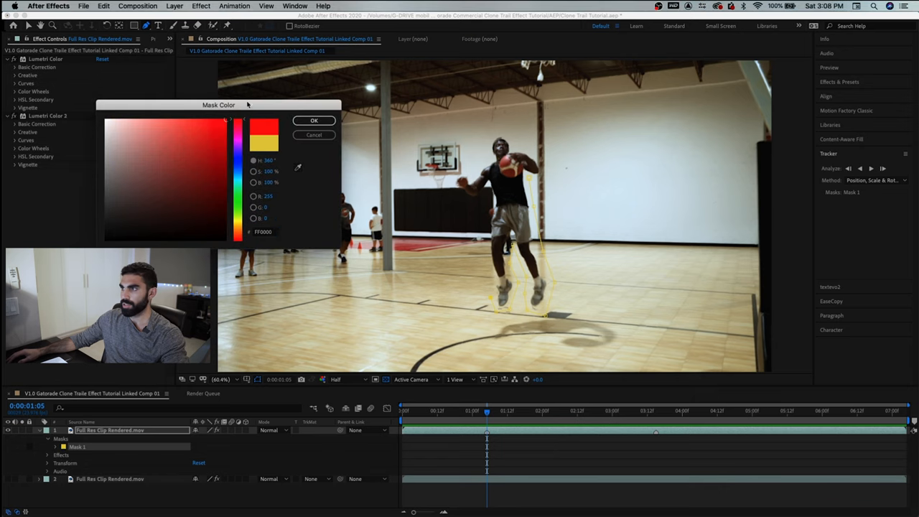
click(313, 121)
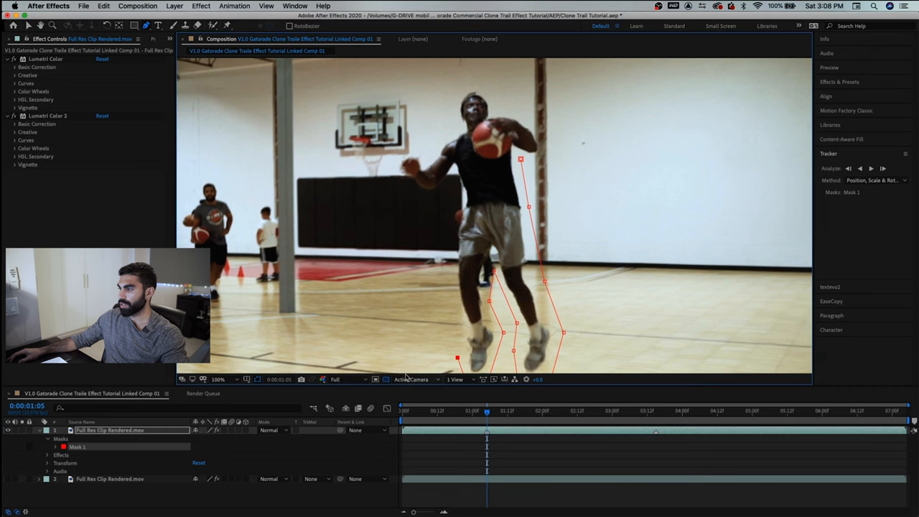
mouse_move(463, 334)
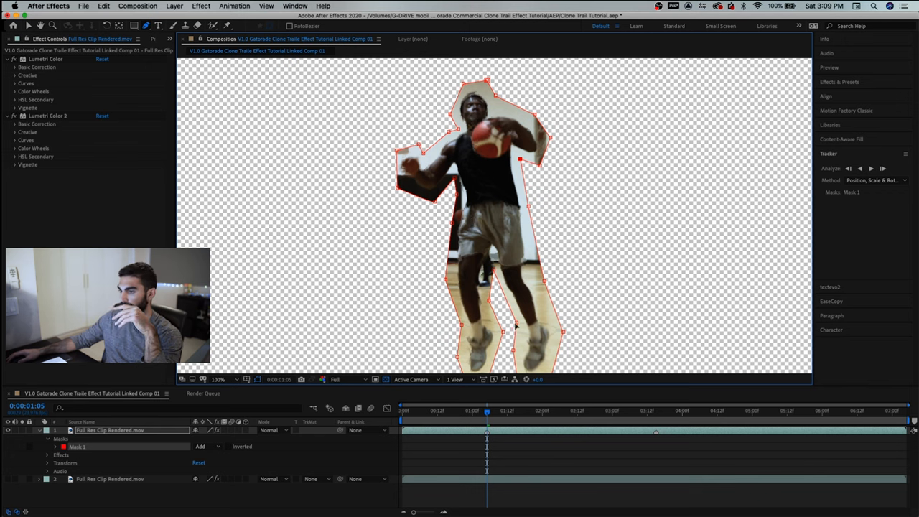
mouse_move(871, 168)
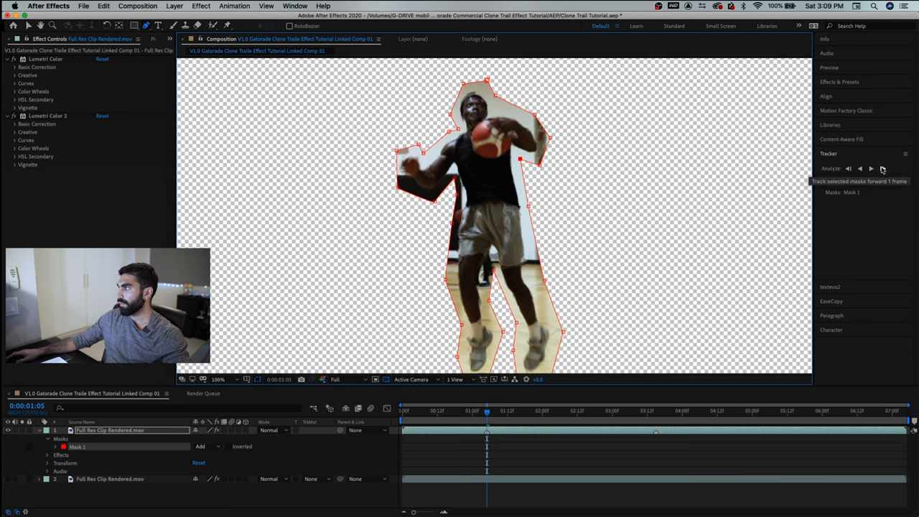
- Track the mask forward one frame, reveal Mask Path keyframes and reshape the mask around the player's arm
click(882, 168)
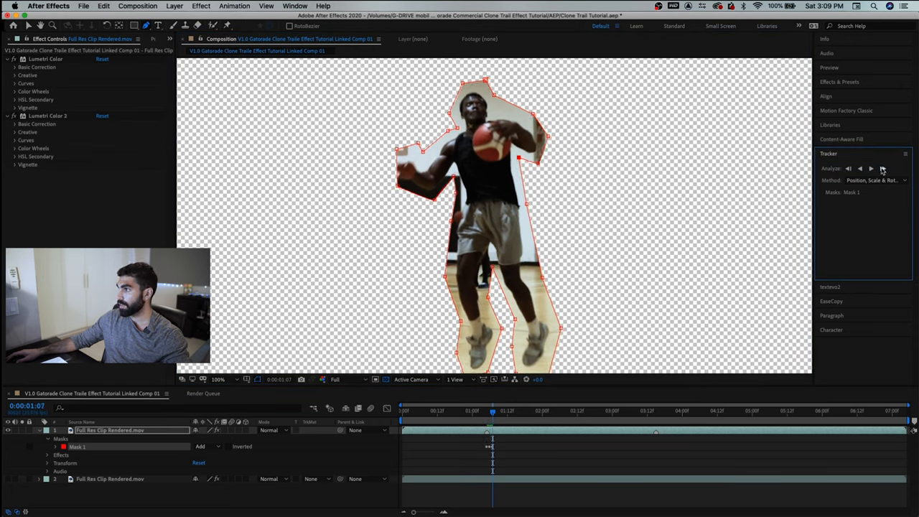
key(u)
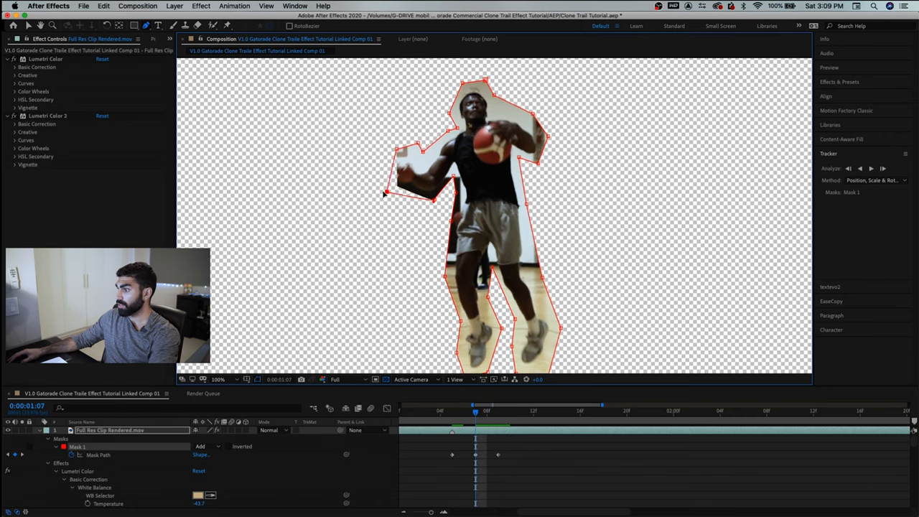
drag(388, 193, 414, 148)
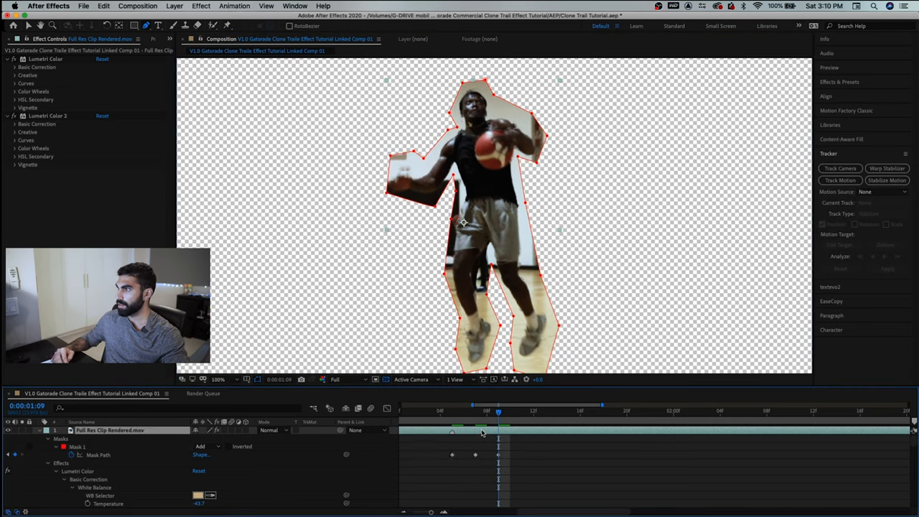
key(ctrl+Right)
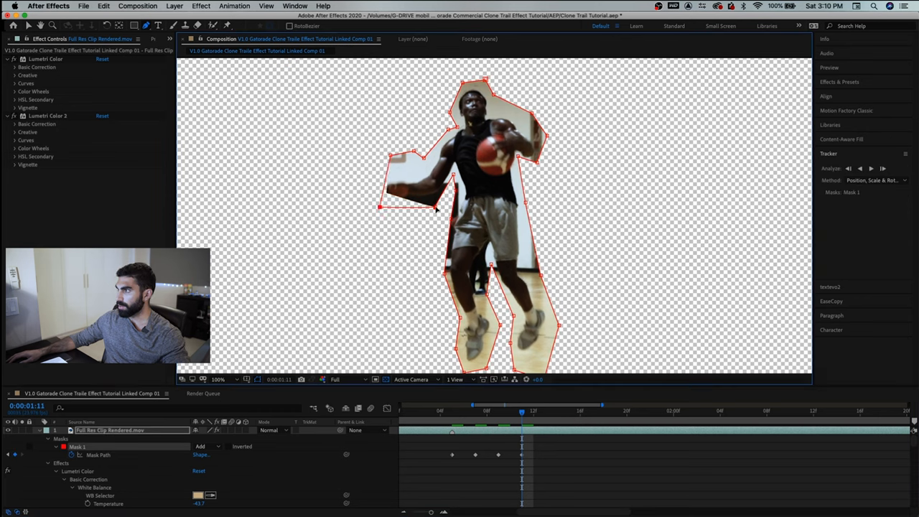
drag(380, 208, 374, 181)
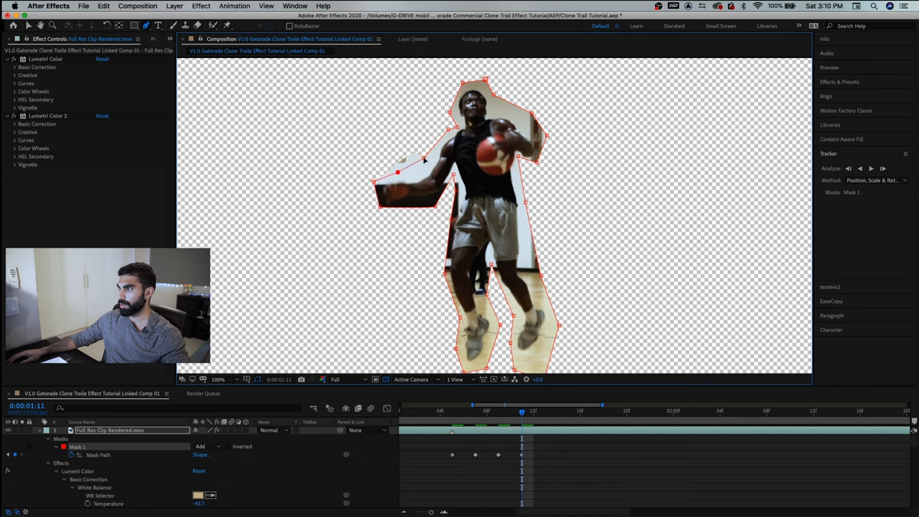
drag(399, 171, 422, 166)
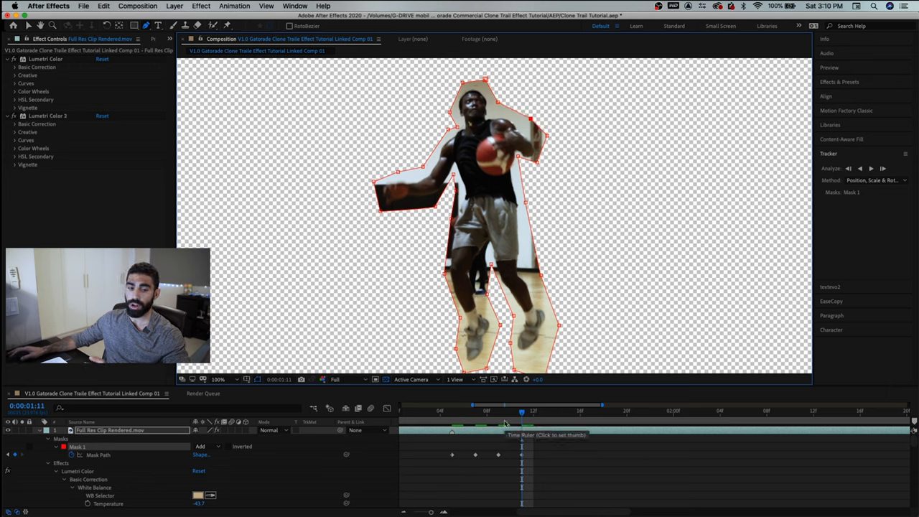
- Step back to an earlier frame, fix the mask outline around the arm and check it on another frame
click(510, 411)
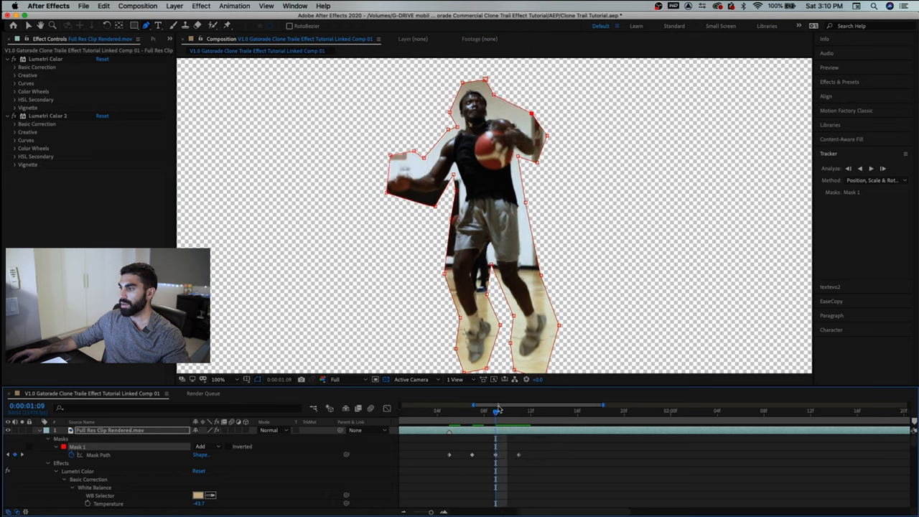
drag(496, 405, 472, 405)
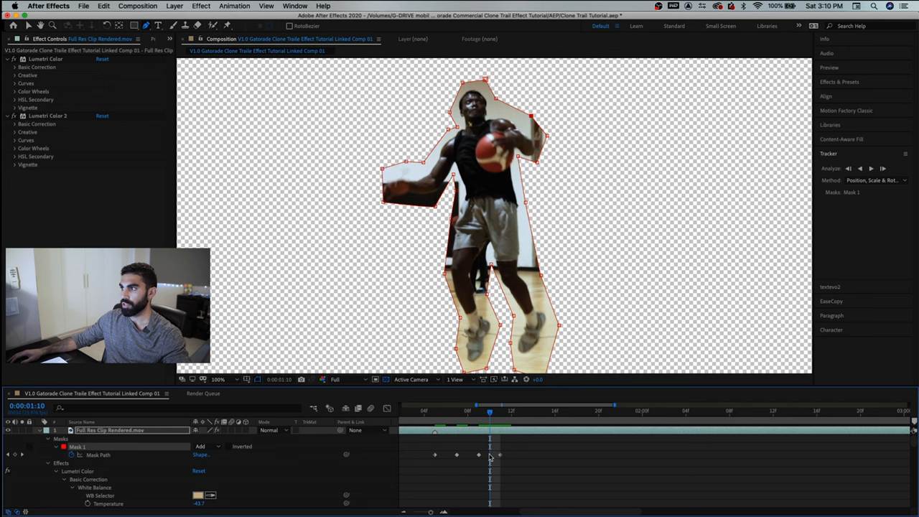
click(543, 411)
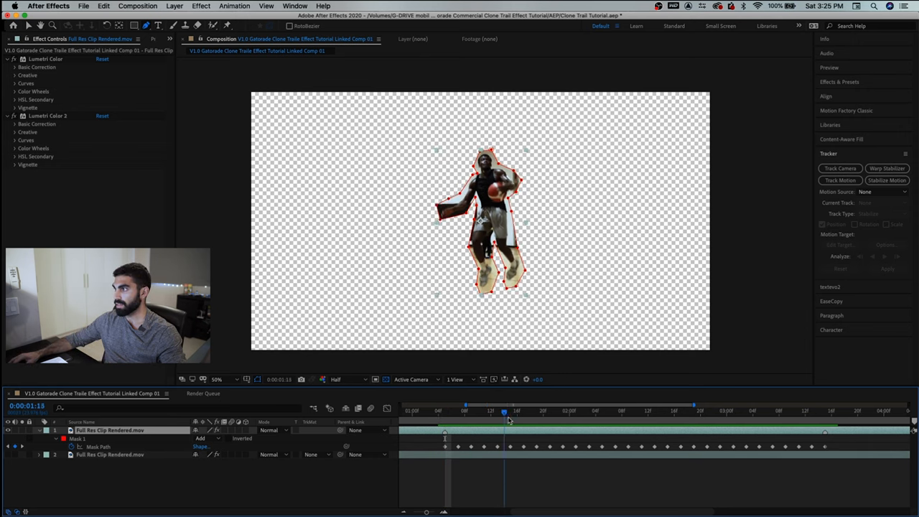
drag(505, 411, 635, 411)
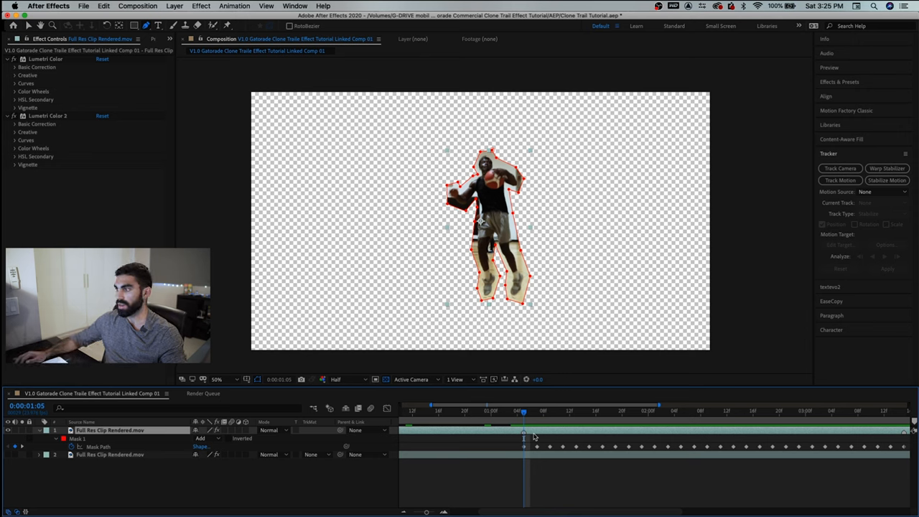
- Duplicate the masked player layer into the clone copies and rename the footage layer Background
key(cmd+d)
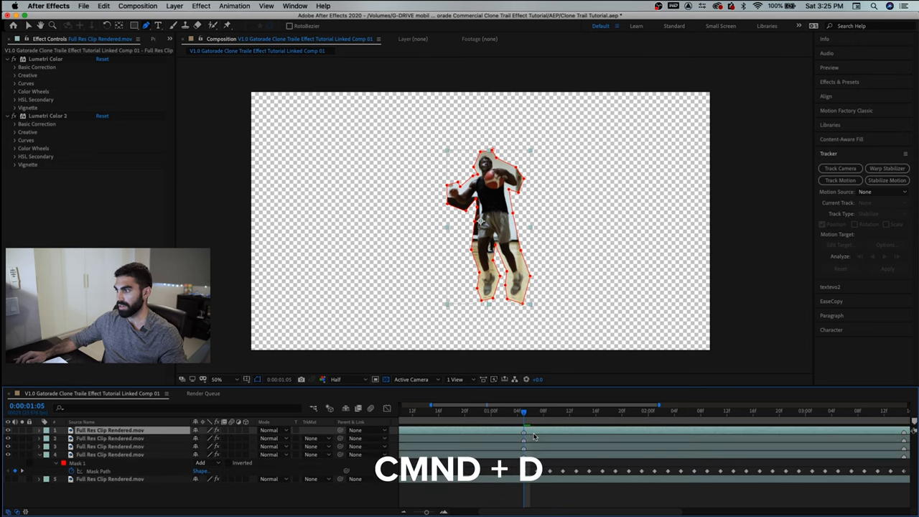
key(cmd+d)
text(Back)
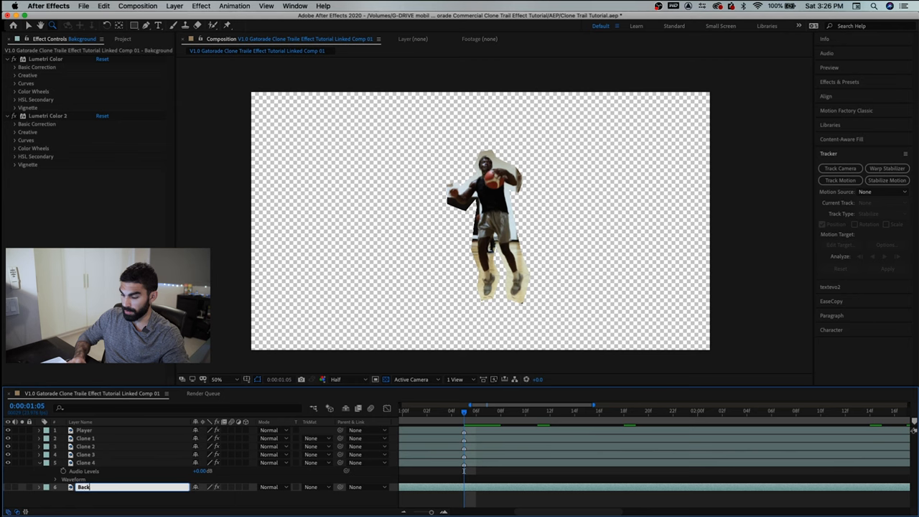
key(Return)
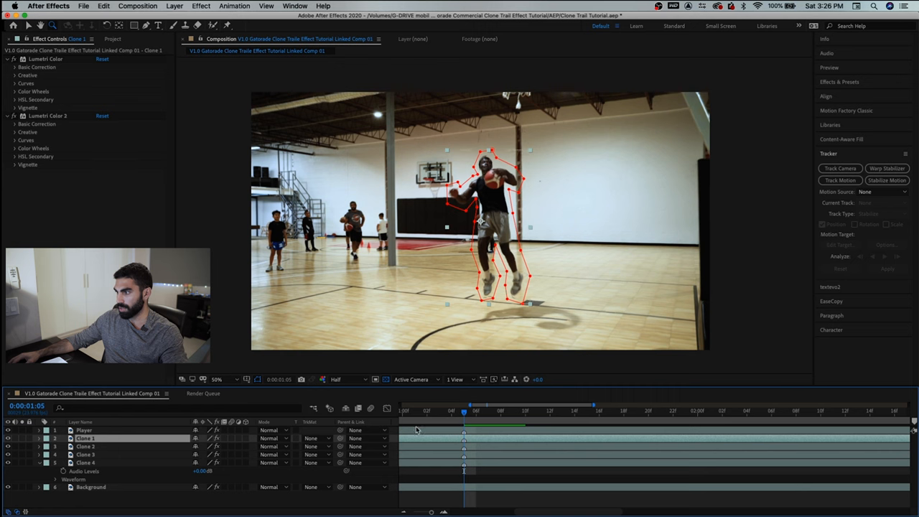
- Trim the Player and Clone layers' out points so they all end at the dunk frame
click(84, 429)
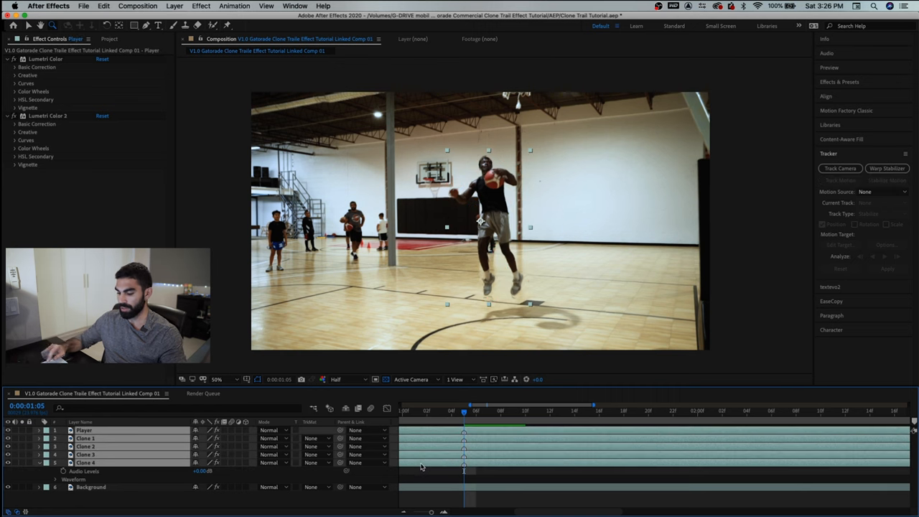
key(alt+[)
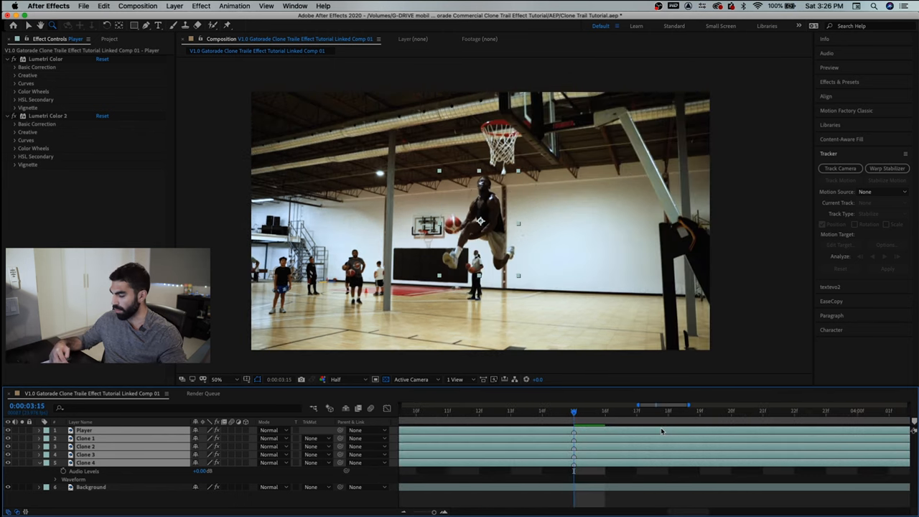
key(alt+])
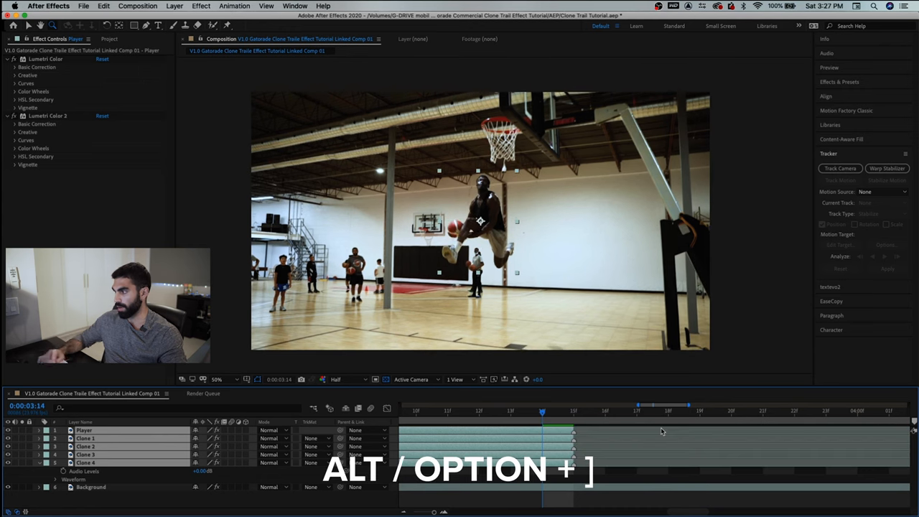
key(alt+])
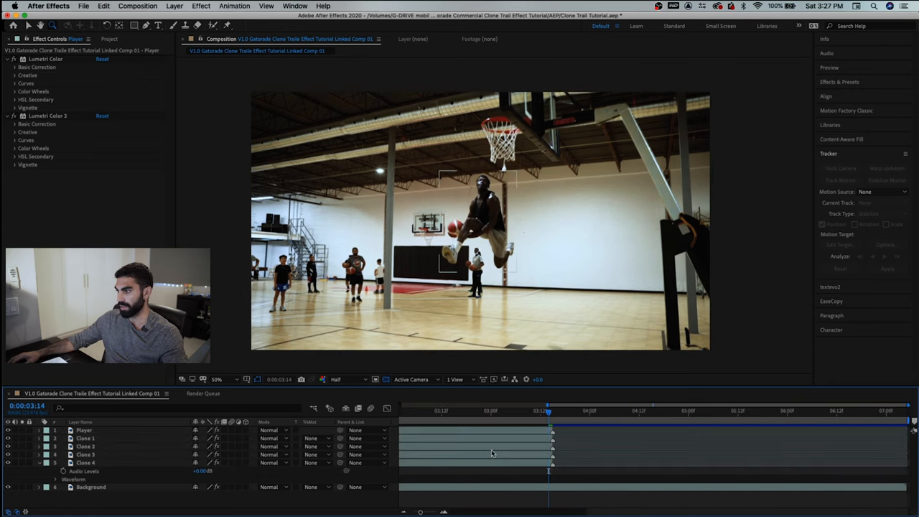
click(86, 438)
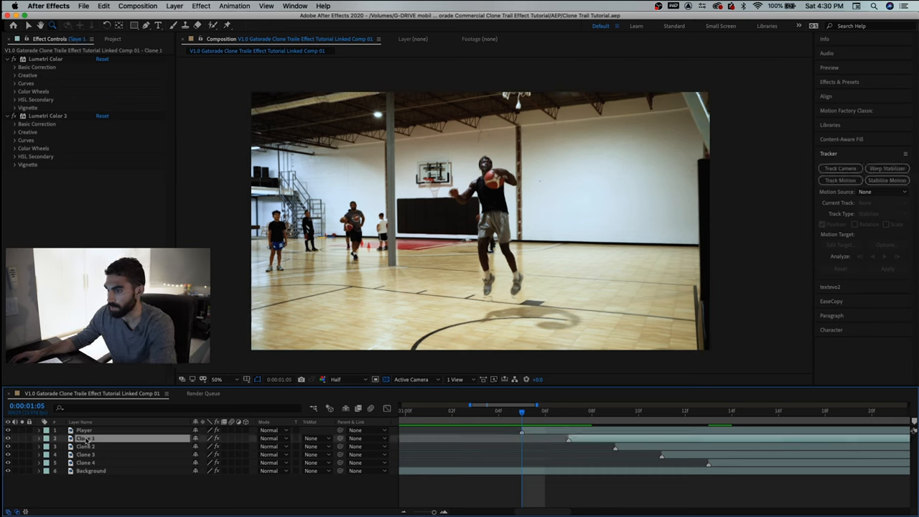
- Offset Clone 1's Position relative to the Player, entering 500-40 to shift it up and left
click(41, 438)
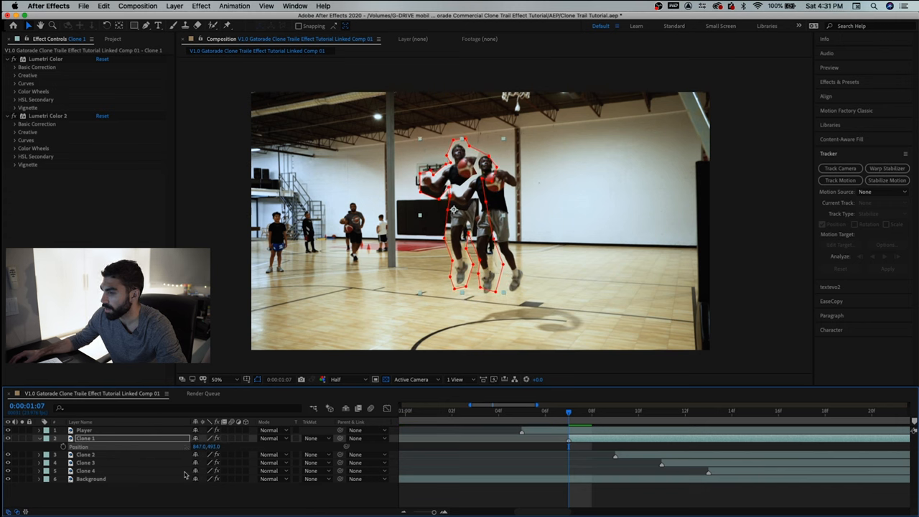
double_click(215, 447)
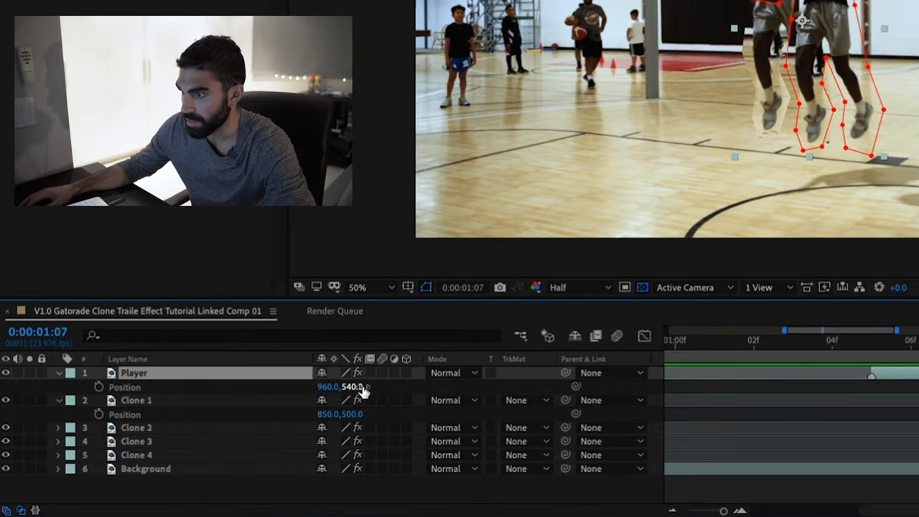
click(57, 429)
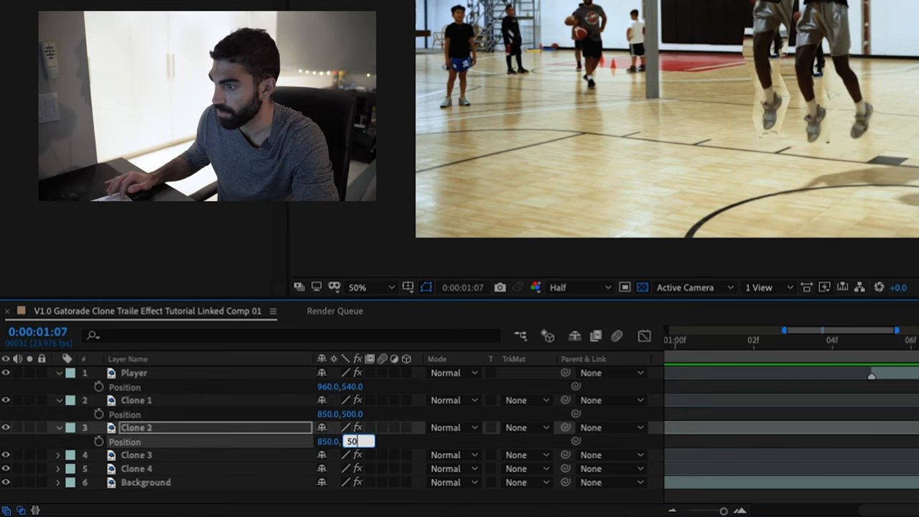
text(500-40)
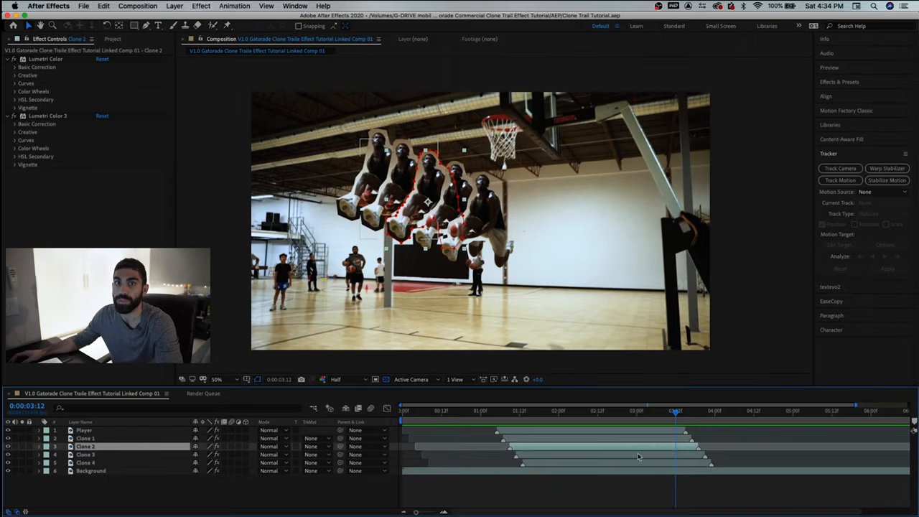
- Select Clone 1 and trim its out point at the frame where it should end
click(534, 411)
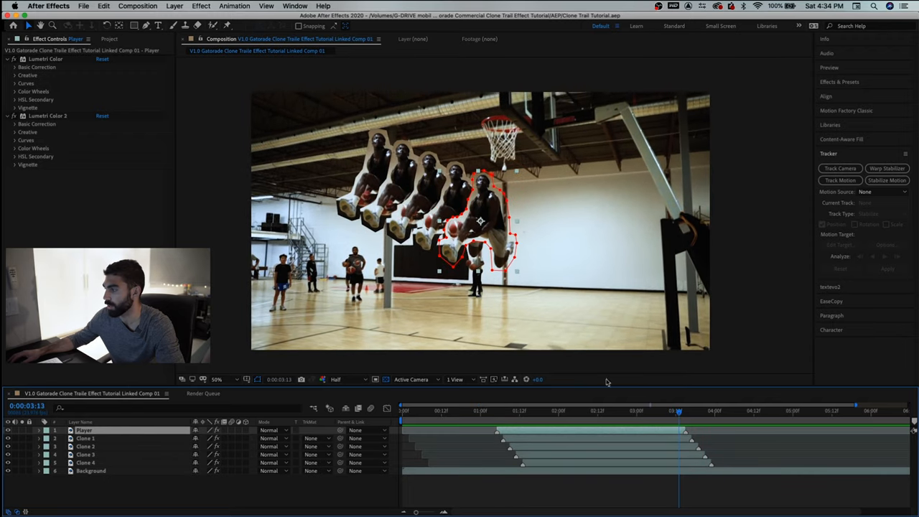
click(702, 411)
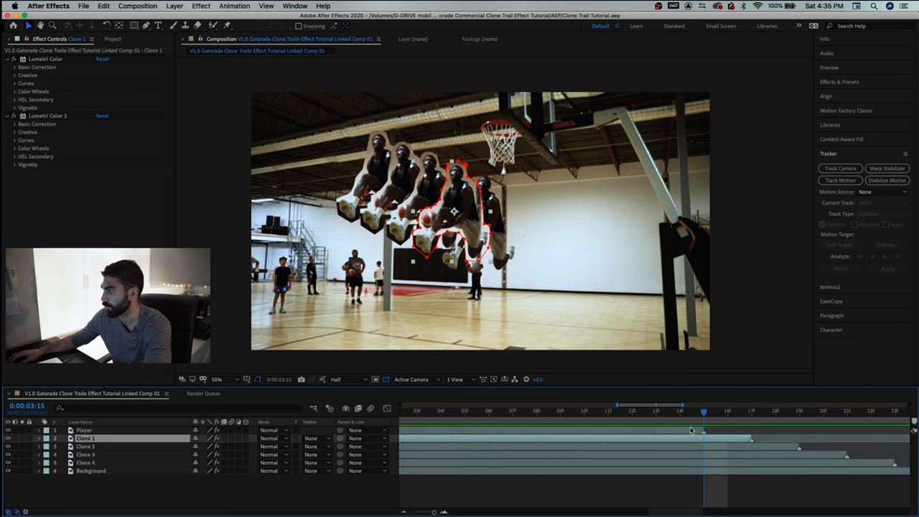
click(83, 431)
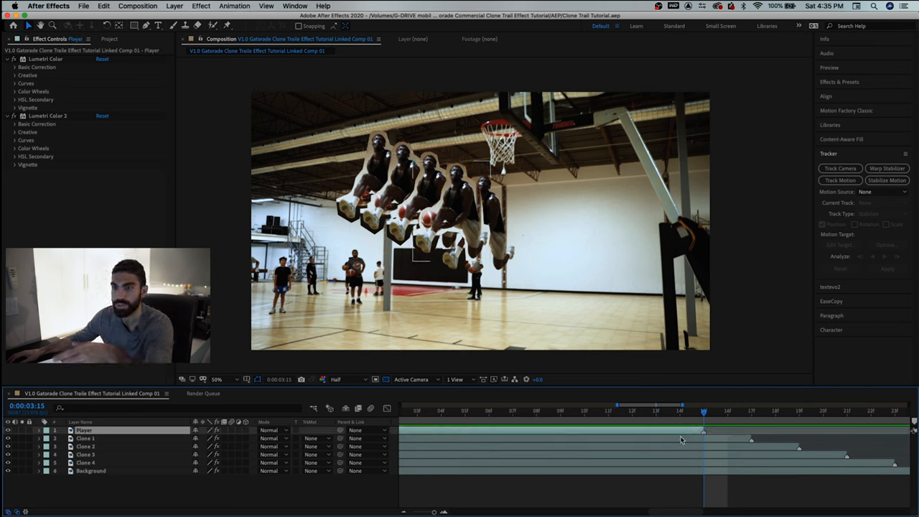
click(87, 438)
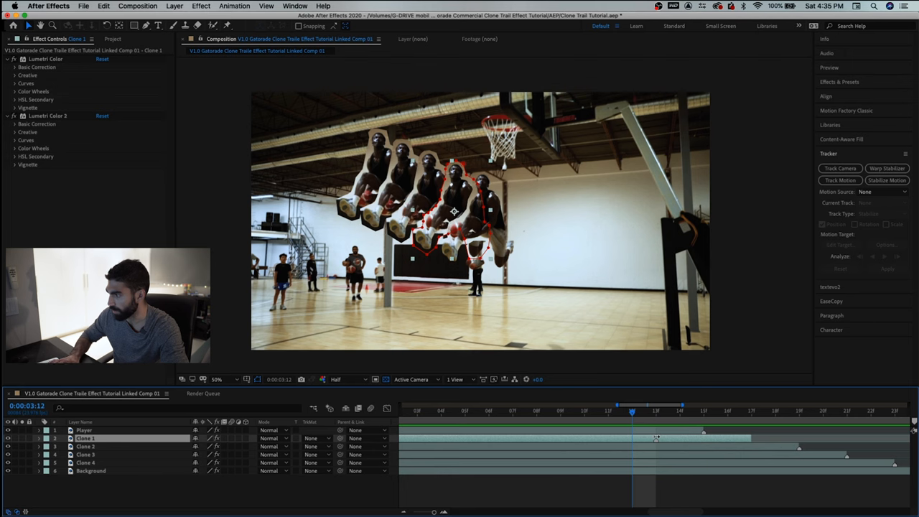
key(alt+])
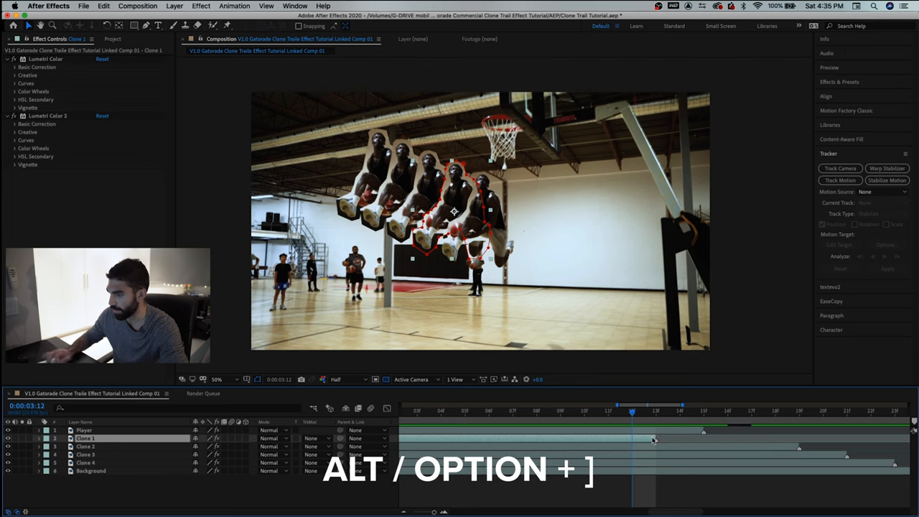
key(cmd+Left)
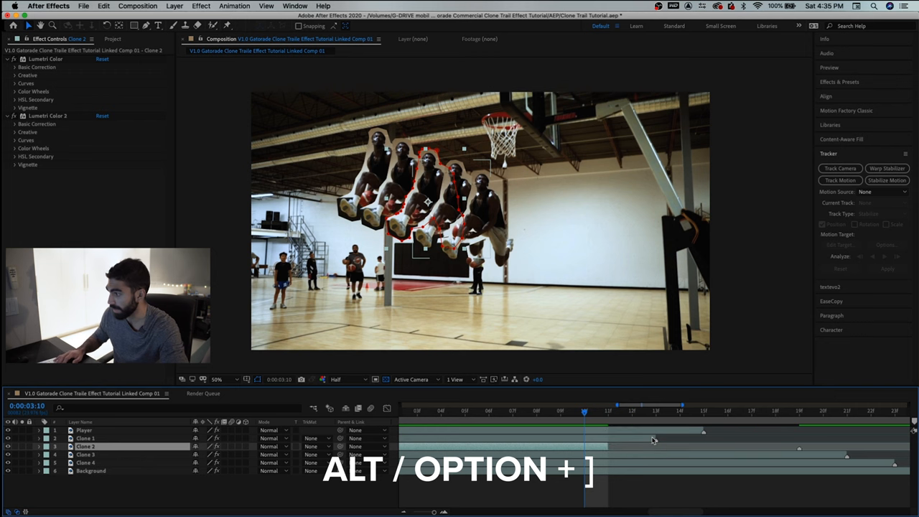
- Trim Clone 2 and Clone 3 to end one frame after another, then return to the start of the jump
key(alt+])
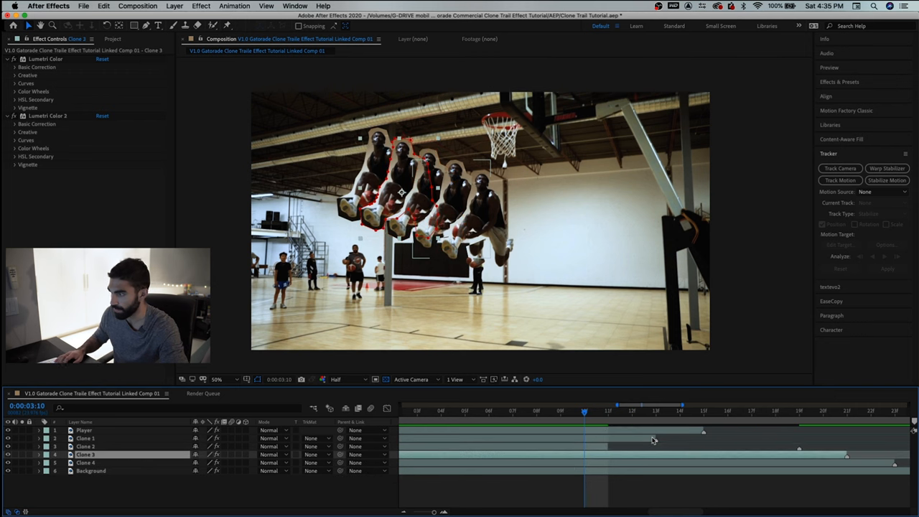
key(alt+])
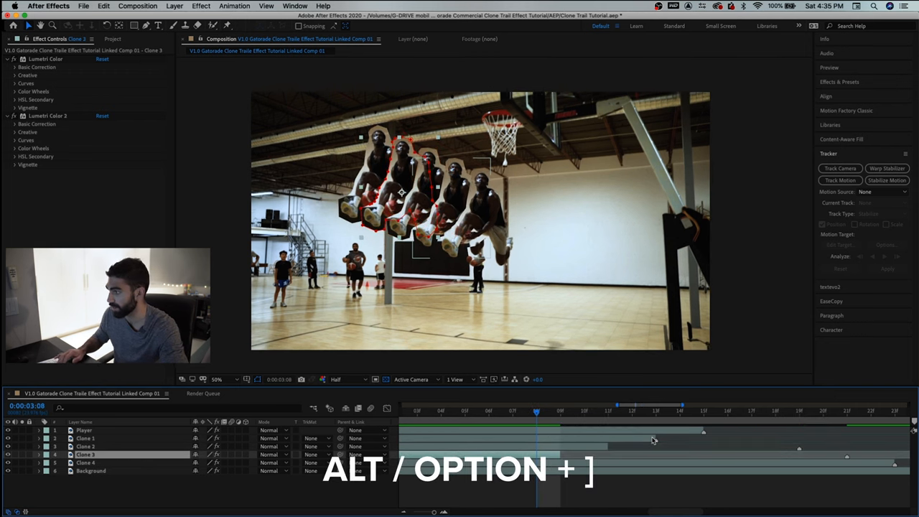
key(alt+])
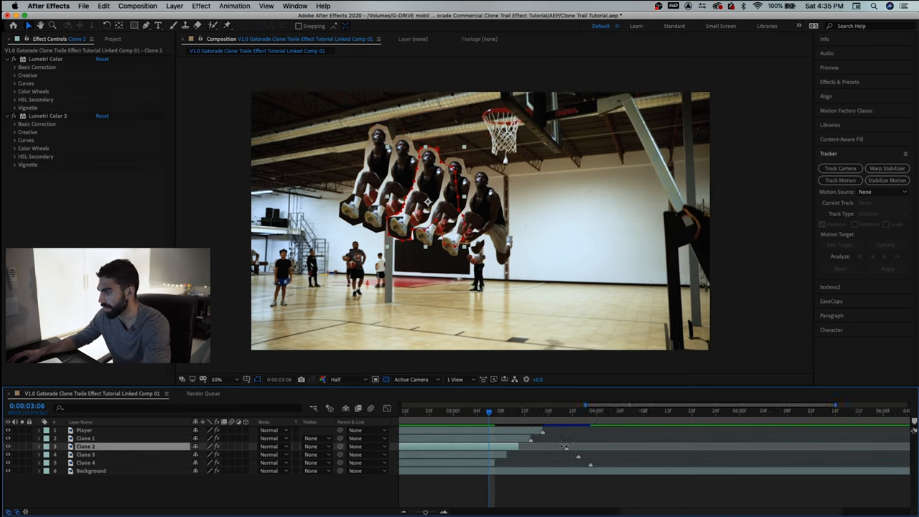
drag(488, 411, 474, 411)
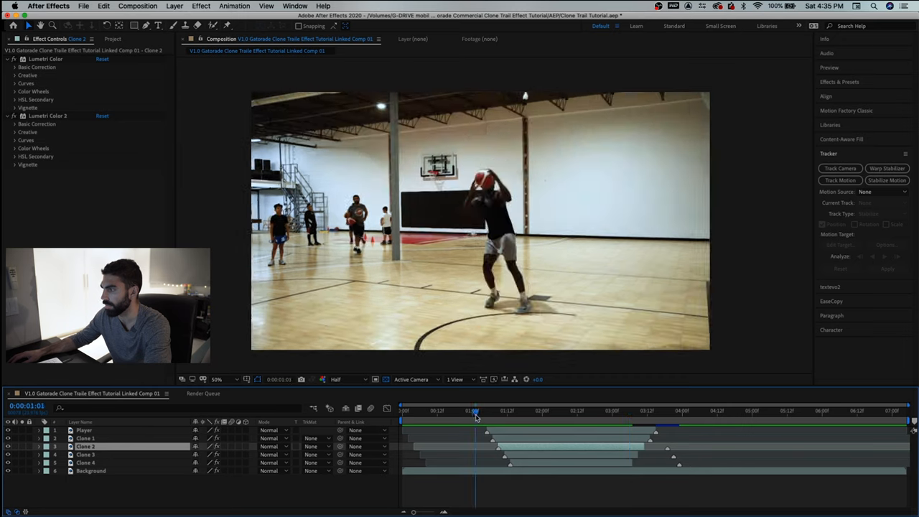
click(554, 411)
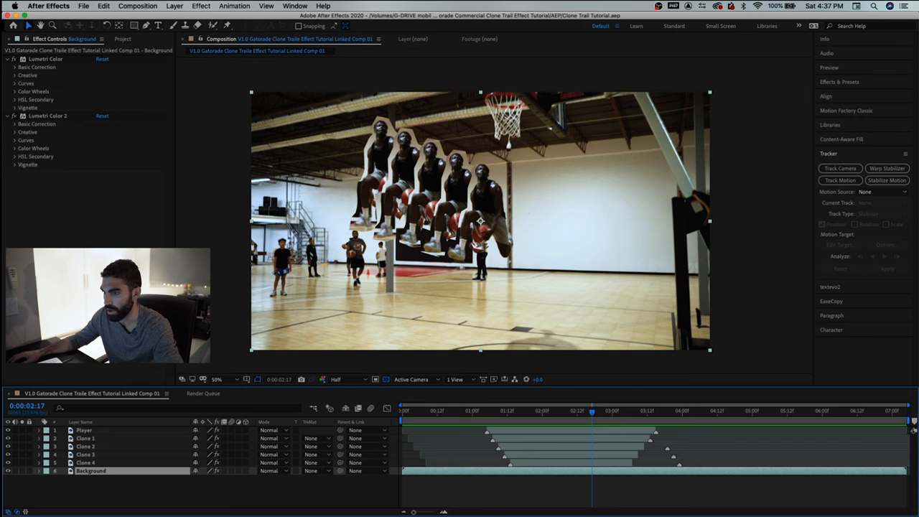
- On the Background layer expose the Desaturation effect's Creative saturation and reveal it for keyframing
click(7, 471)
text(Desaturation)
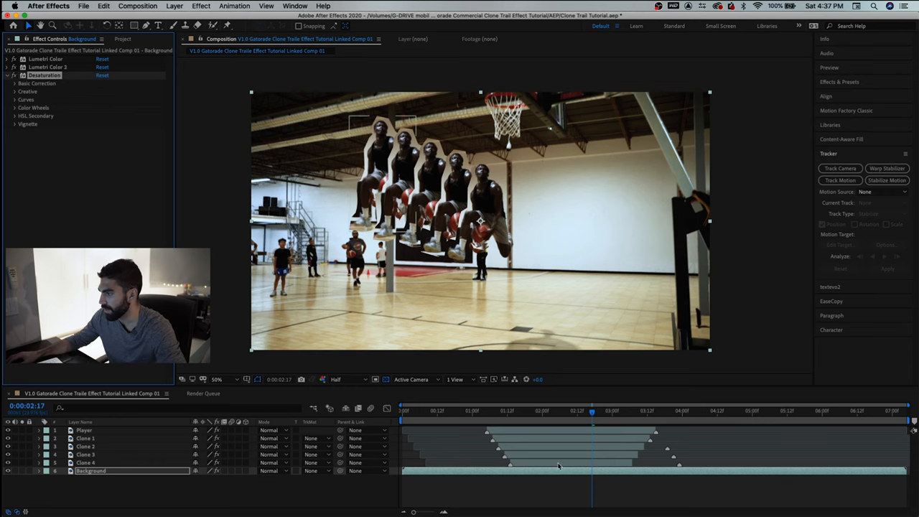
drag(592, 411, 509, 411)
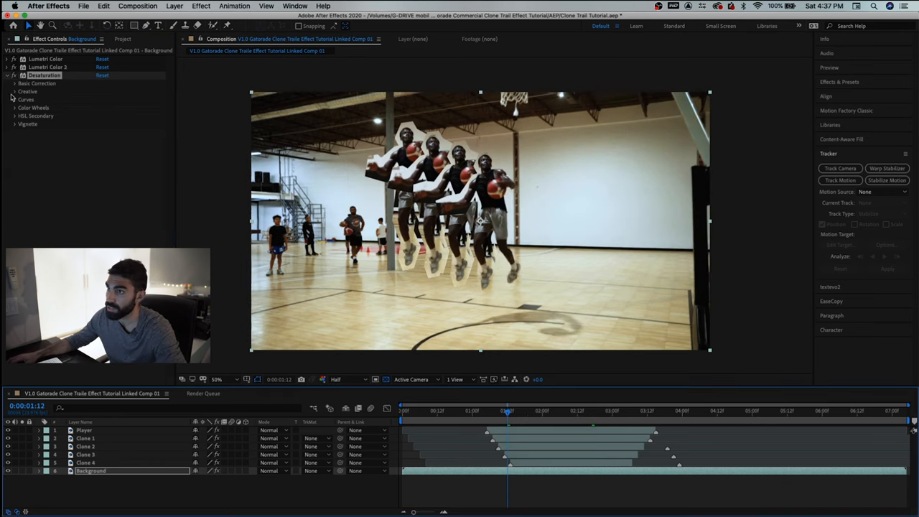
click(14, 92)
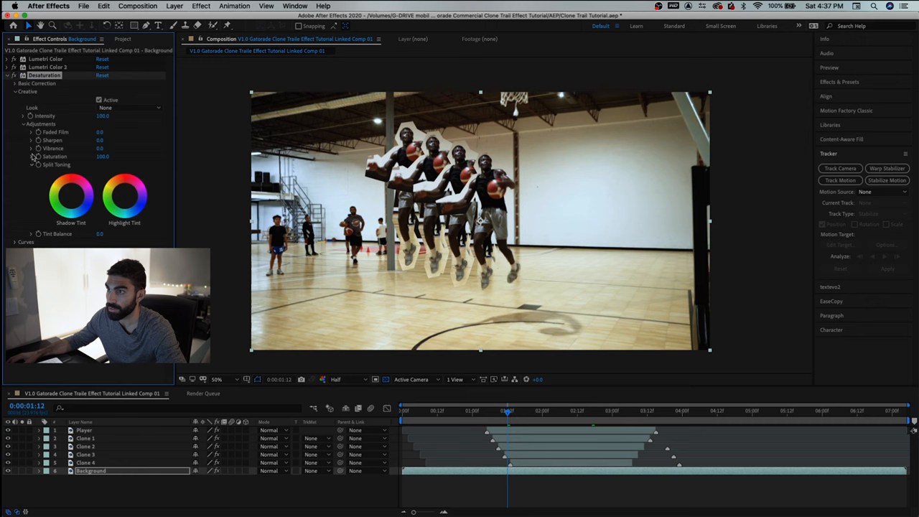
click(70, 196)
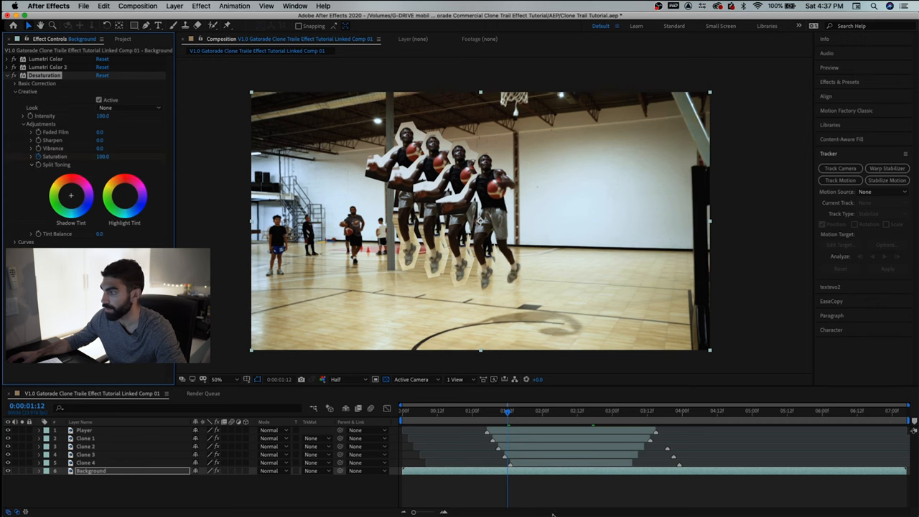
key(u)
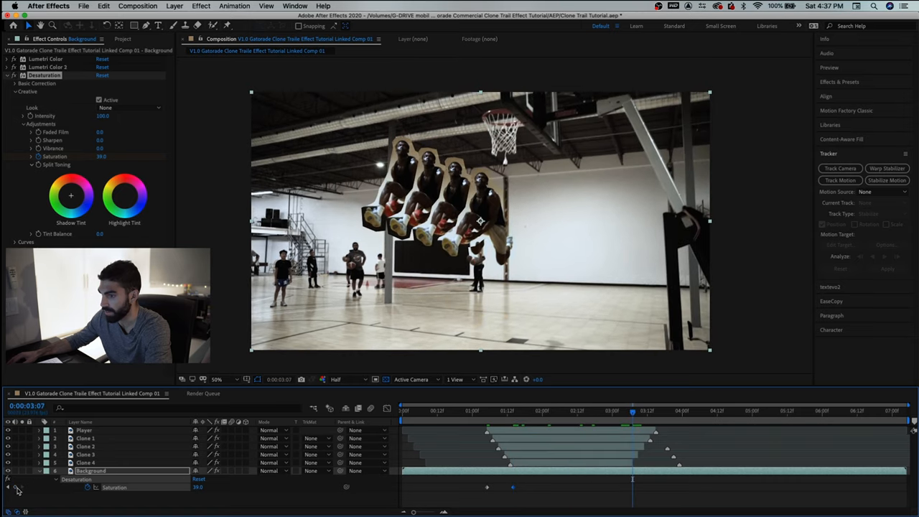
- Keyframe the Background's Lumetri Saturation lower mid-effect and Easy Ease the keyframes via Keyframe Assistant
click(655, 411)
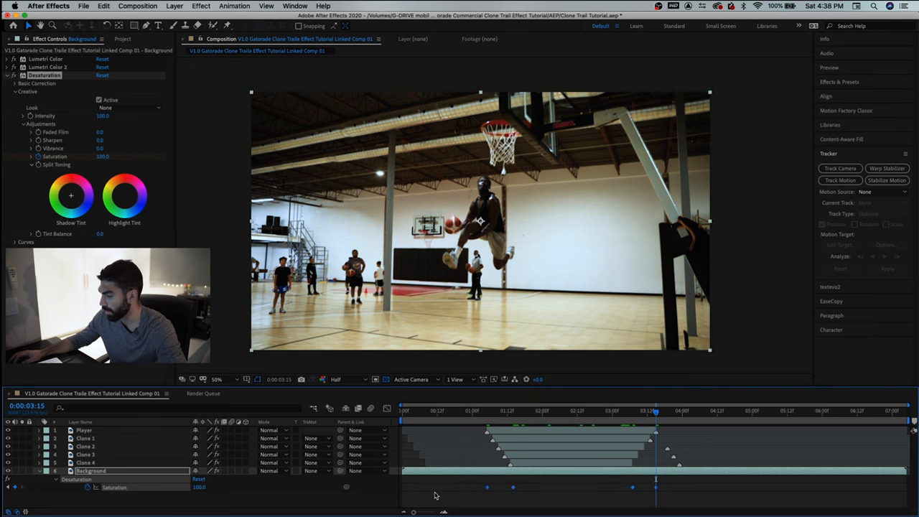
key(f9)
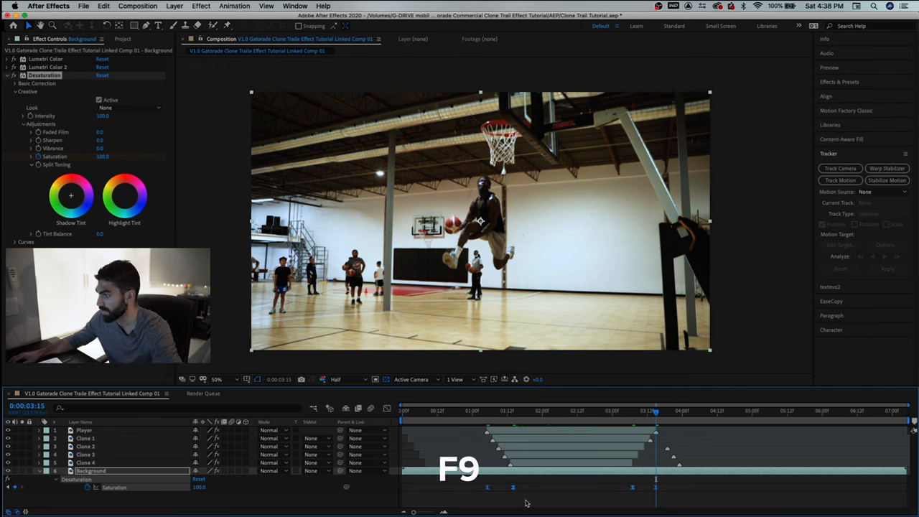
right_click(487, 487)
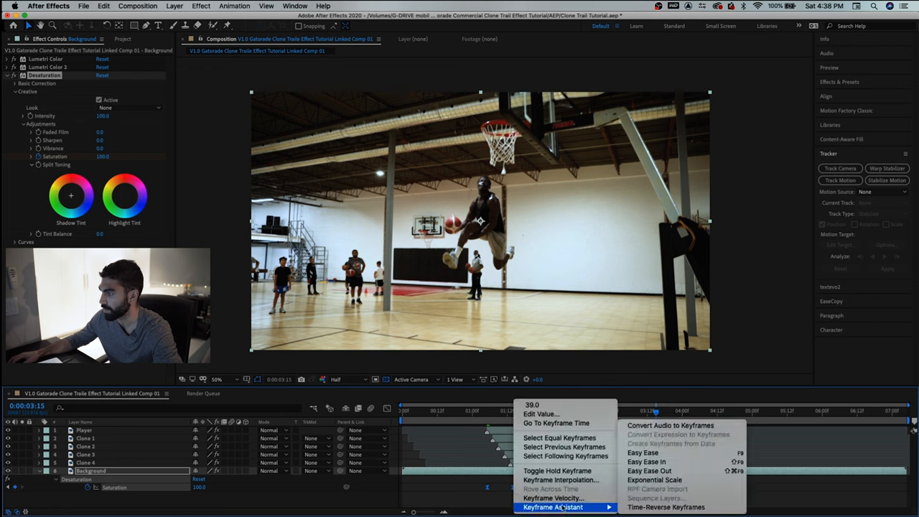